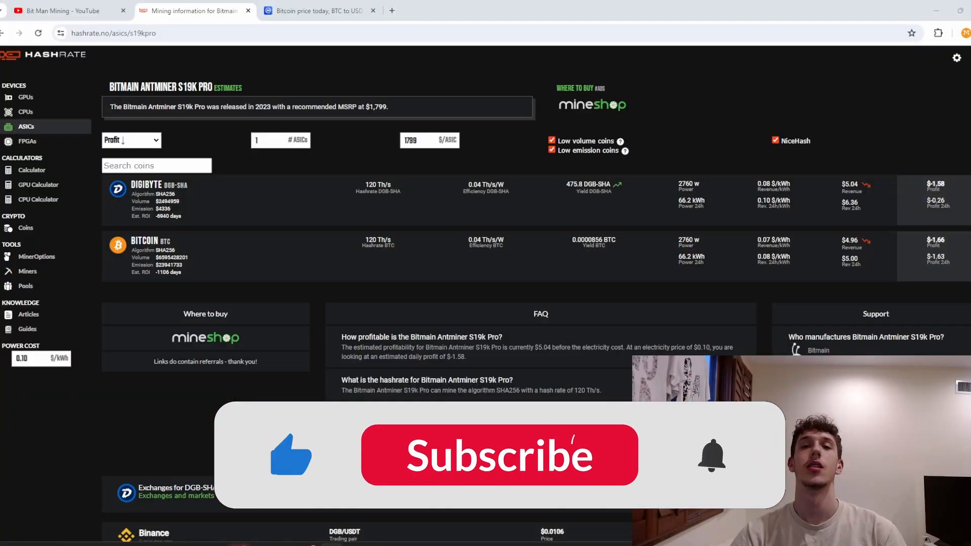
# Leave the Antminer S19k Pro estimates toward the NVIDIA RTX 3070 GPU page
pyautogui.click(499, 455)
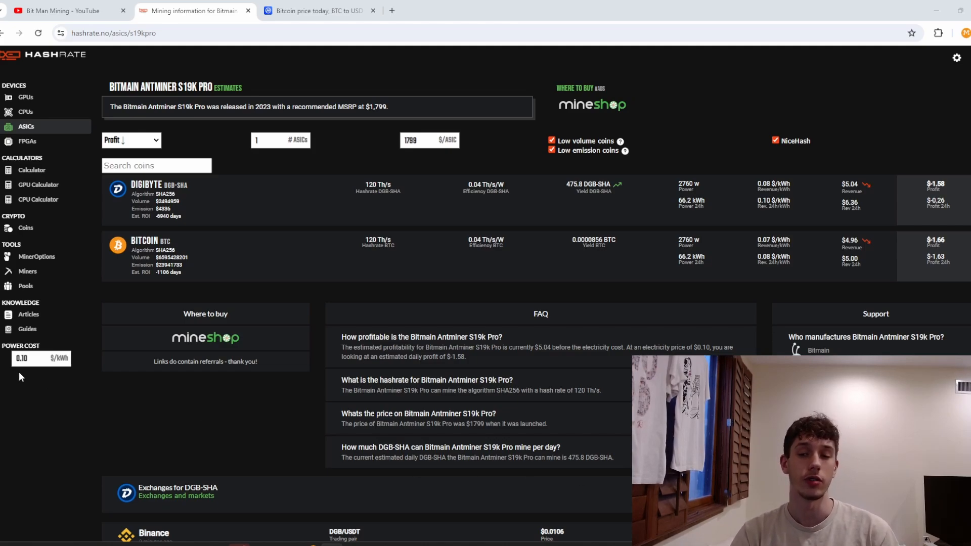
pyautogui.moveTo(878, 116)
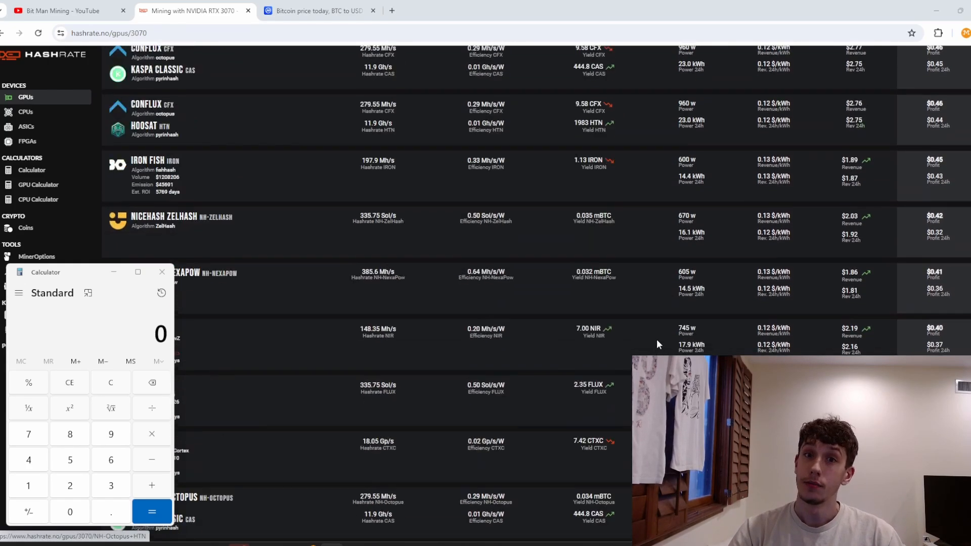
# Filter the RTX 3070 coin list with 'dynex' to show Dynex at $1.43 daily
pyautogui.scroll(-3)
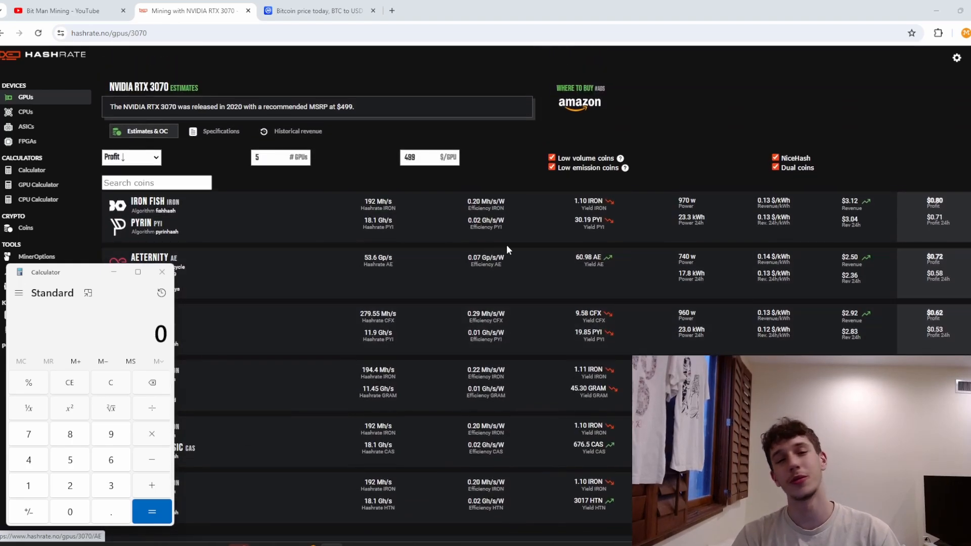
pyautogui.scroll(-3)
pyautogui.write('d')
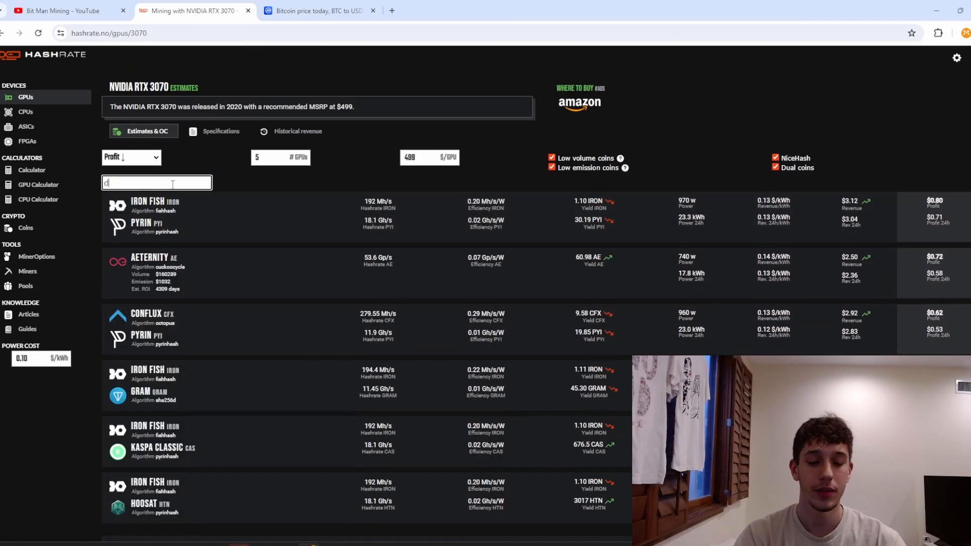
pyautogui.write('ynex')
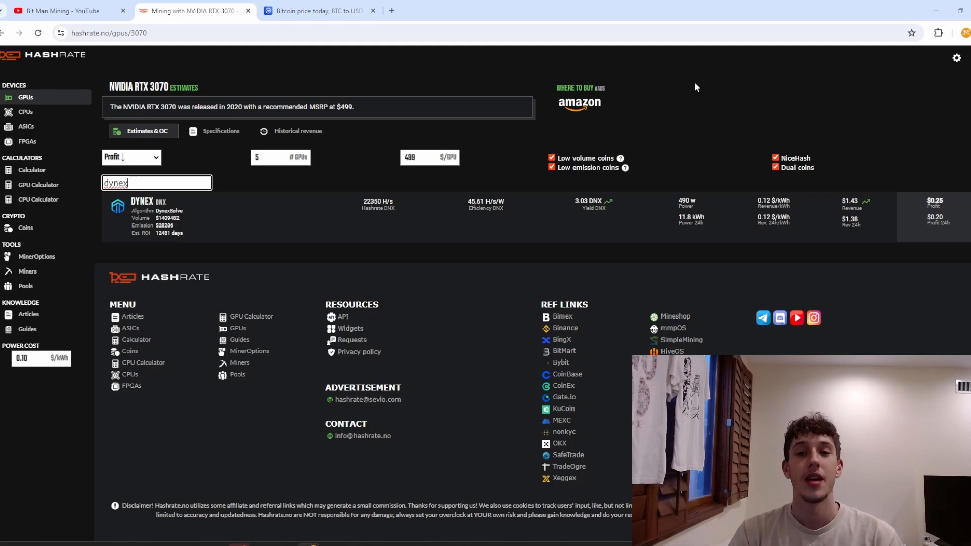
pyautogui.moveTo(704, 161)
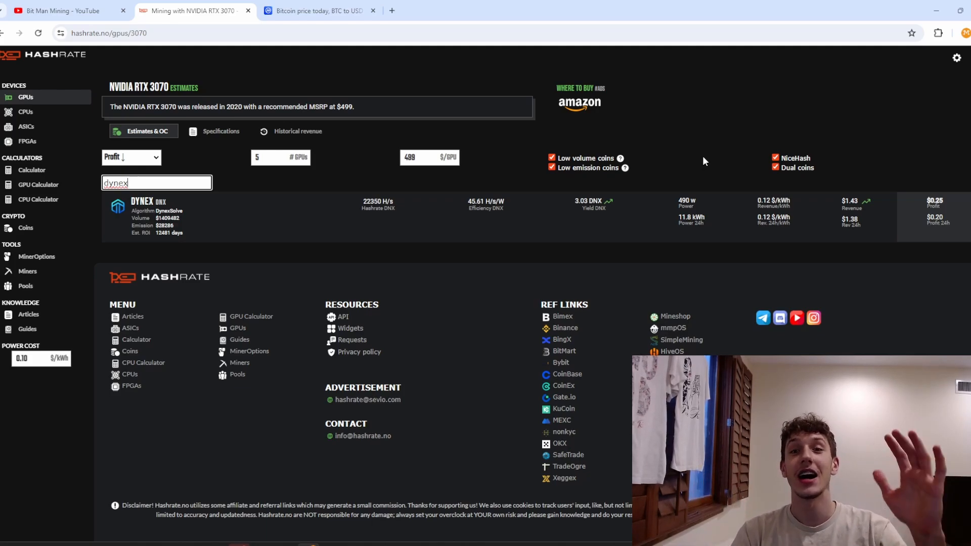
pyautogui.scroll(-3)
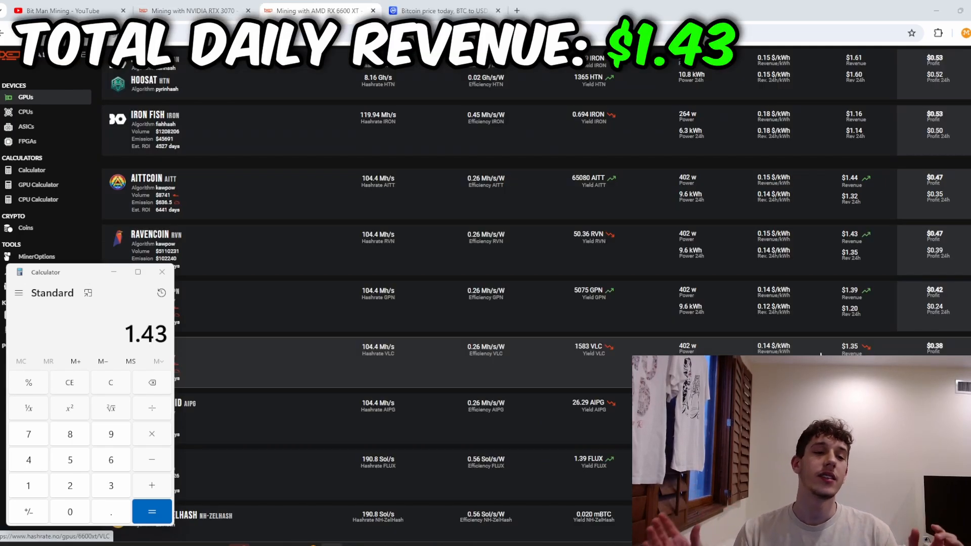
# Scroll through the AMD RX 6600 XT coin estimates
pyautogui.scroll(-3)
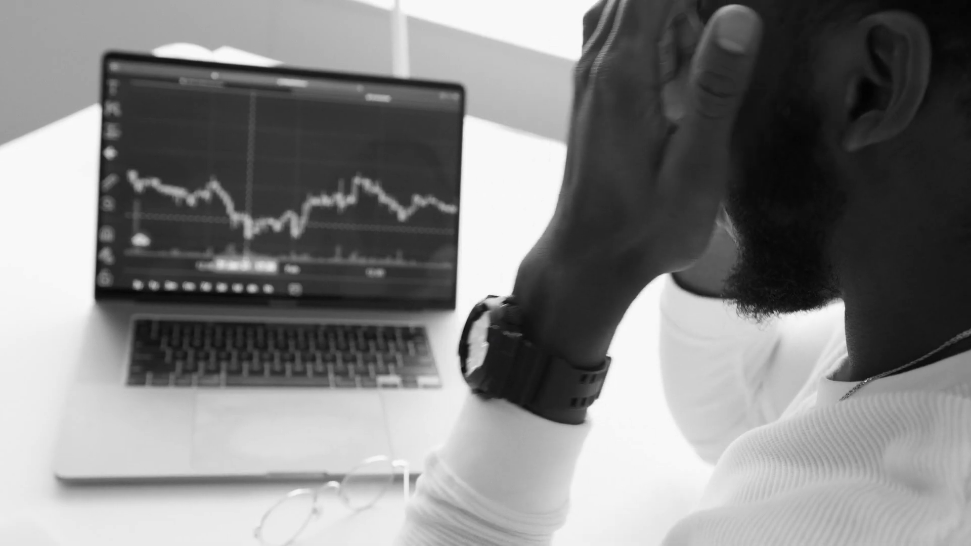
pyautogui.click(151, 512)
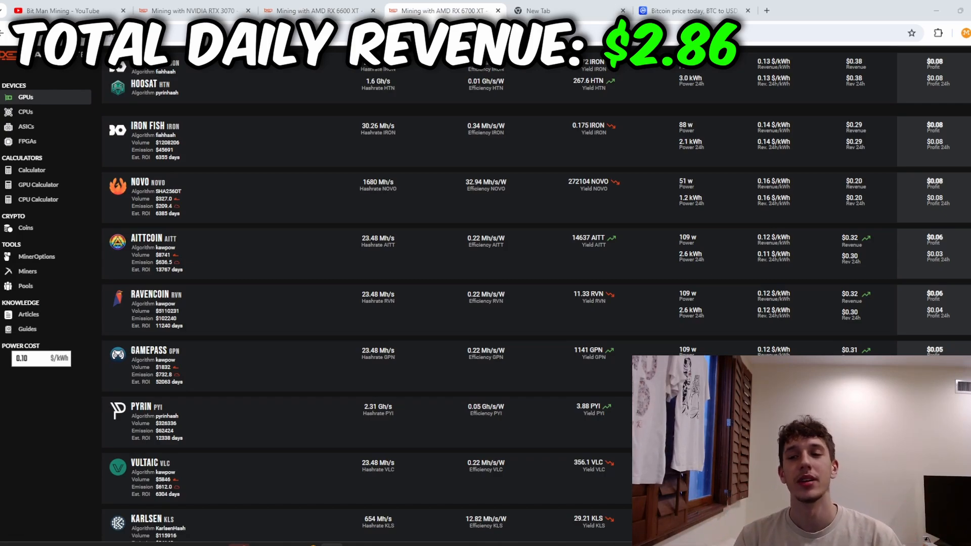
pyautogui.moveTo(799, 325)
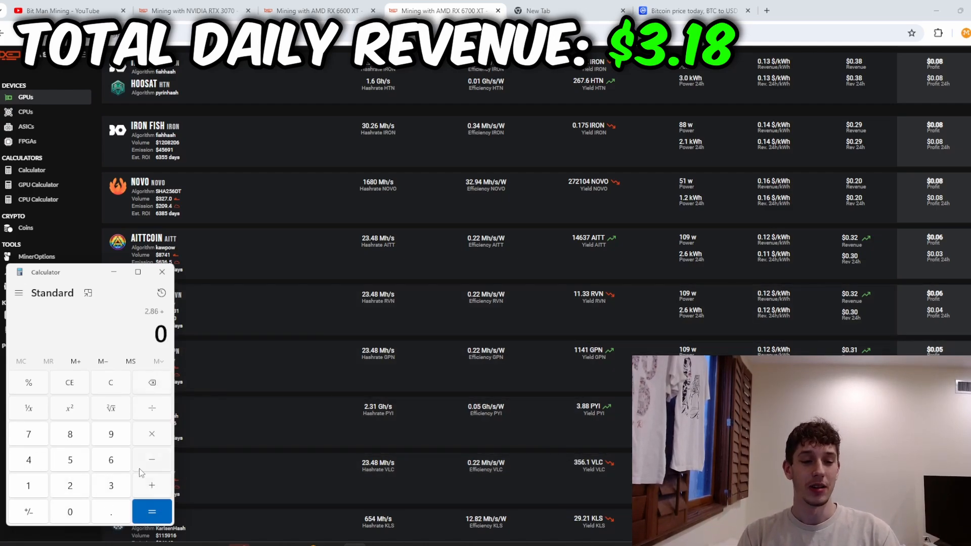
pyautogui.click(151, 511)
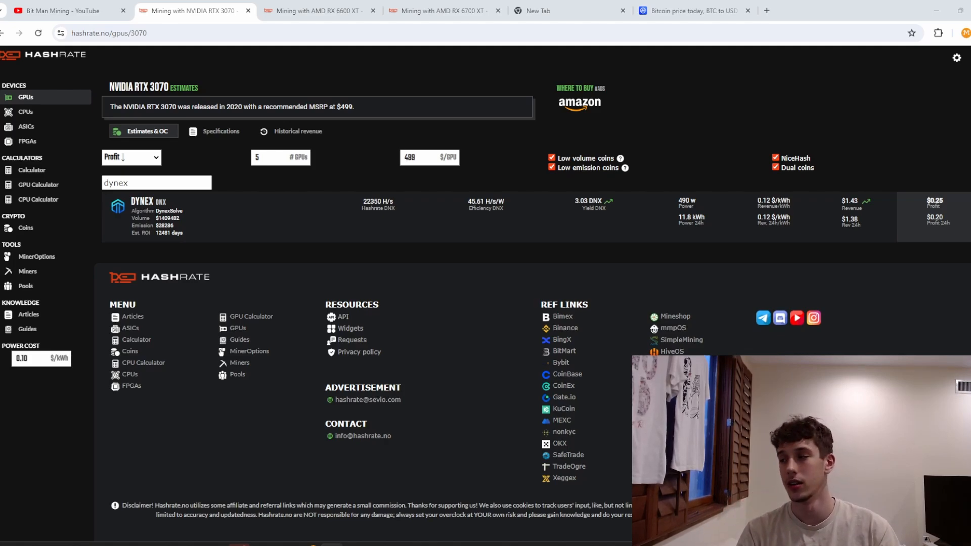
# Open the Ryzen 7 5700X CPU estimates page
pyautogui.click(26, 111)
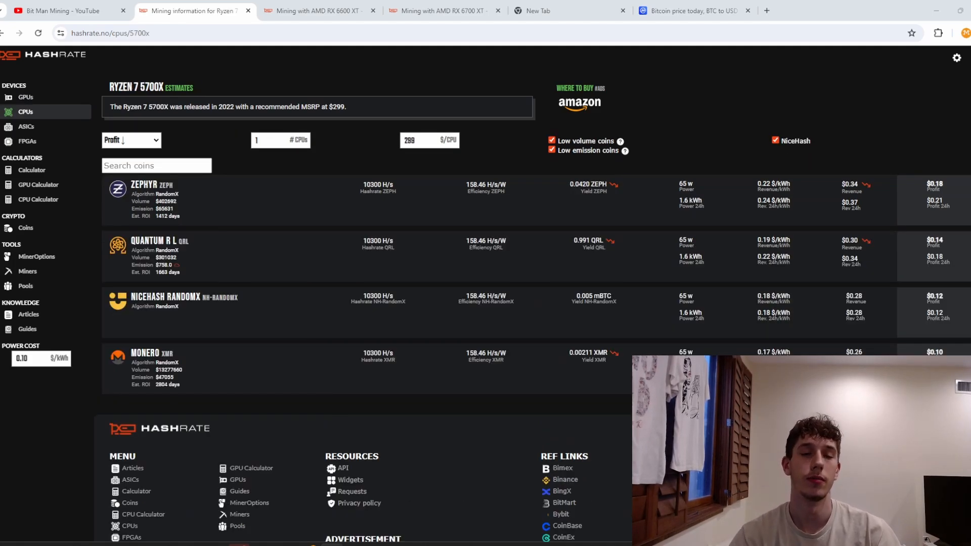